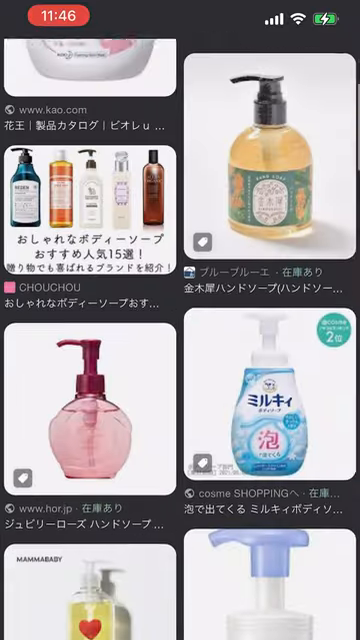
pyautogui.scroll(-3)
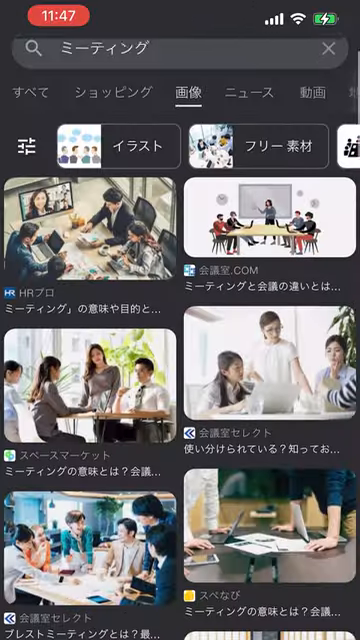
pyautogui.scroll(-3)
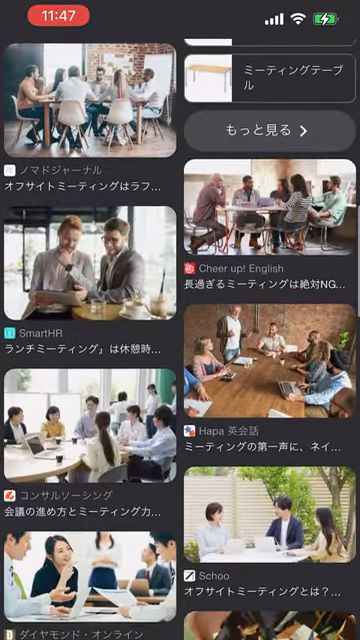
pyautogui.scroll(-3)
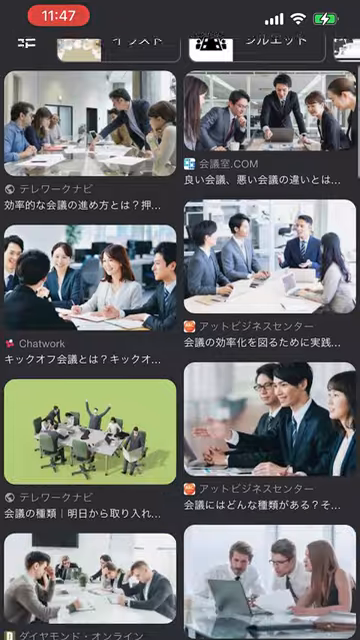
pyautogui.scroll(-3)
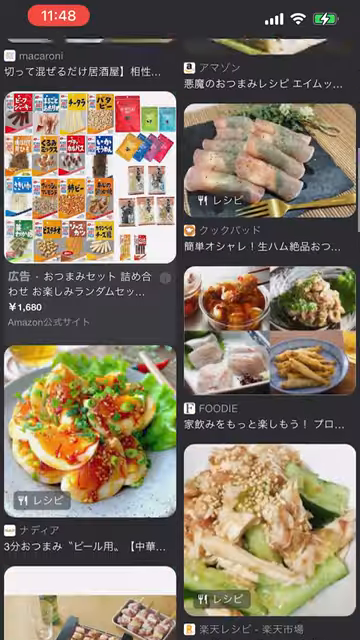
pyautogui.scroll(-3)
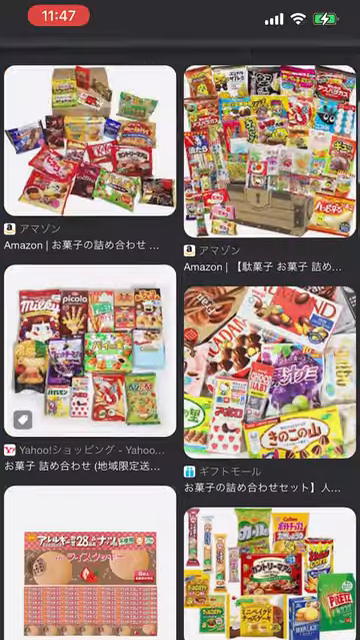
pyautogui.scroll(-3)
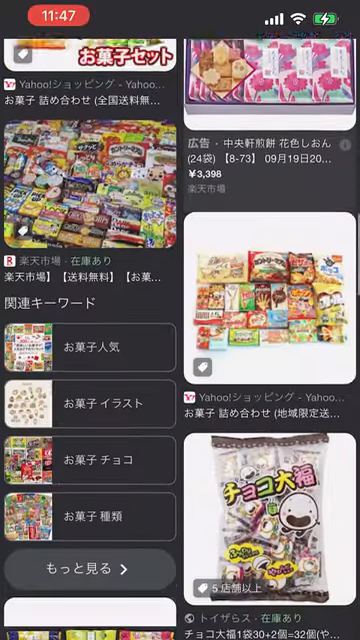